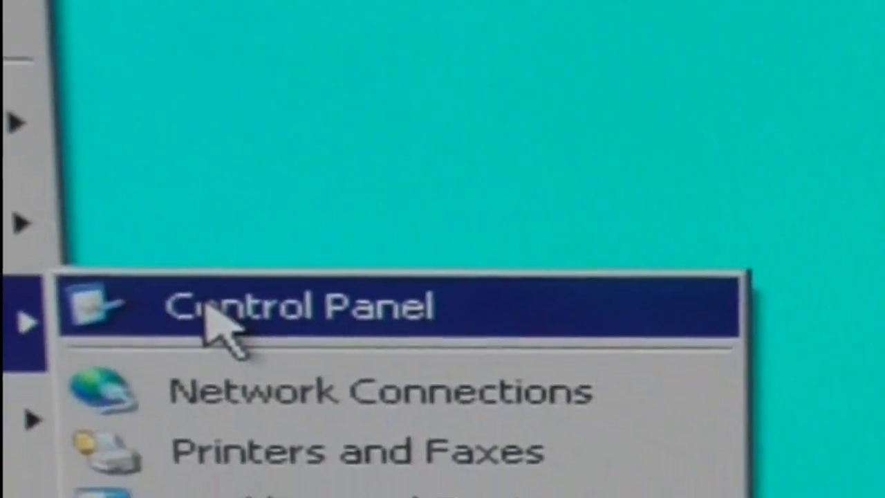
# Launch the Control Panel from the Start menu
pyautogui.click(297, 305)
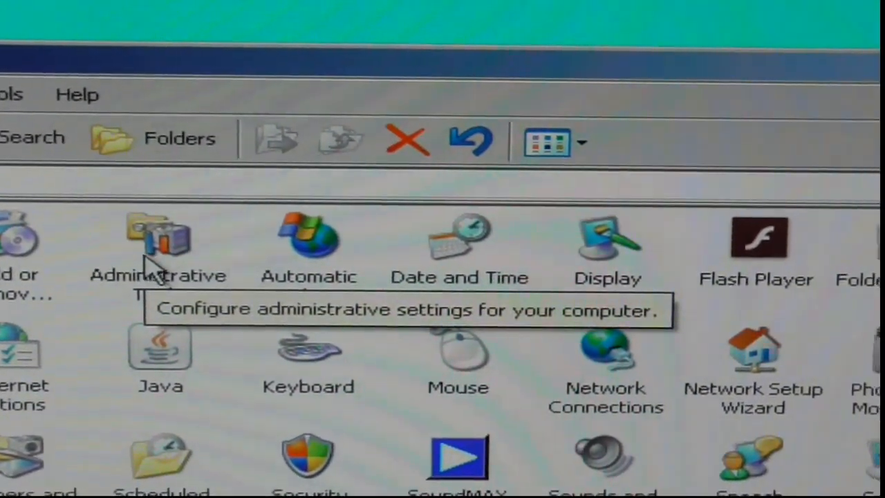
# Enter the Administrative Tools folder from Control Panel
pyautogui.doubleClick(159, 249)
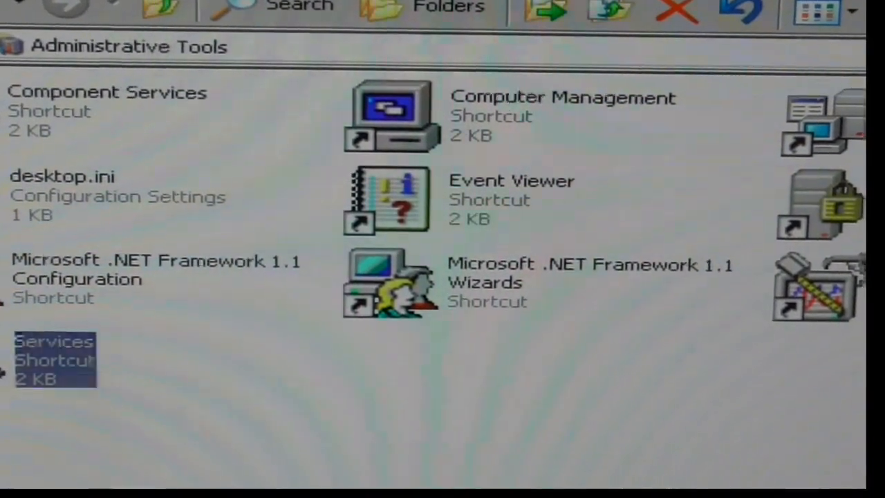
# Launch the Services console from Administrative Tools
pyautogui.doubleClick(54, 360)
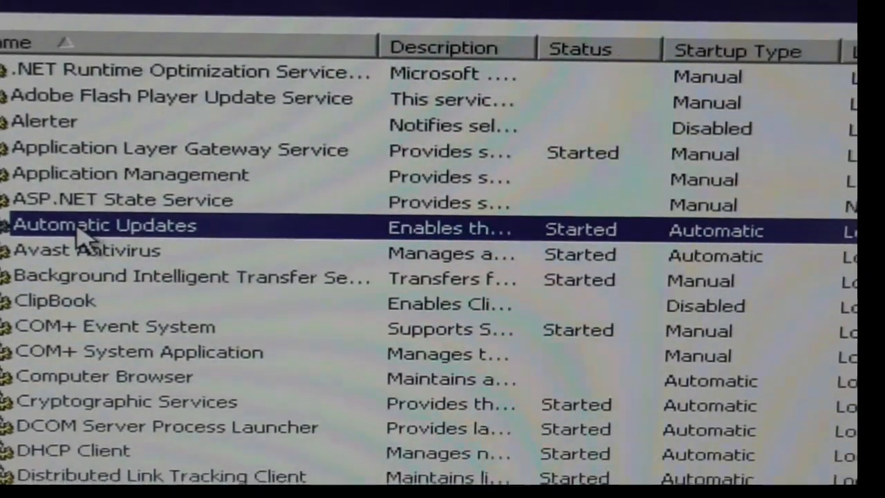
# Bring up the Properties dialog for the Automatic Updates (wuauserv) service
pyautogui.rightClick(104, 224)
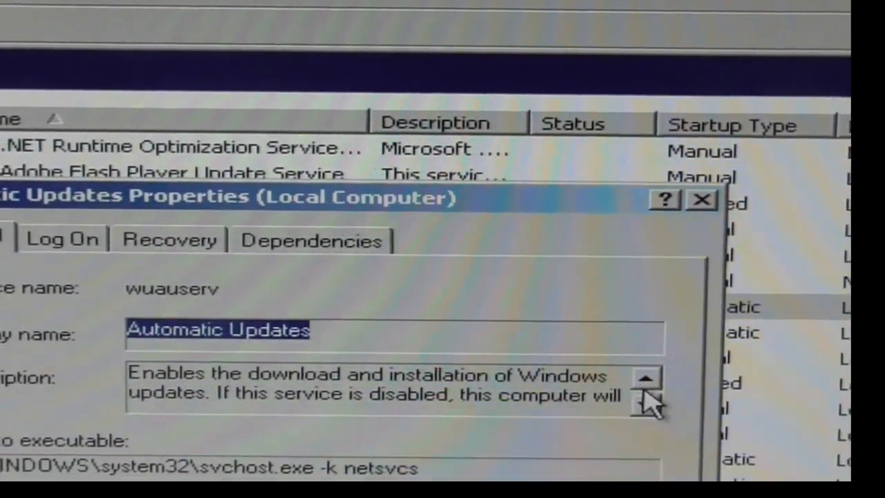
# Read the Automatic Updates description, then stop the service so its status reads Stopped
pyautogui.click(645, 394)
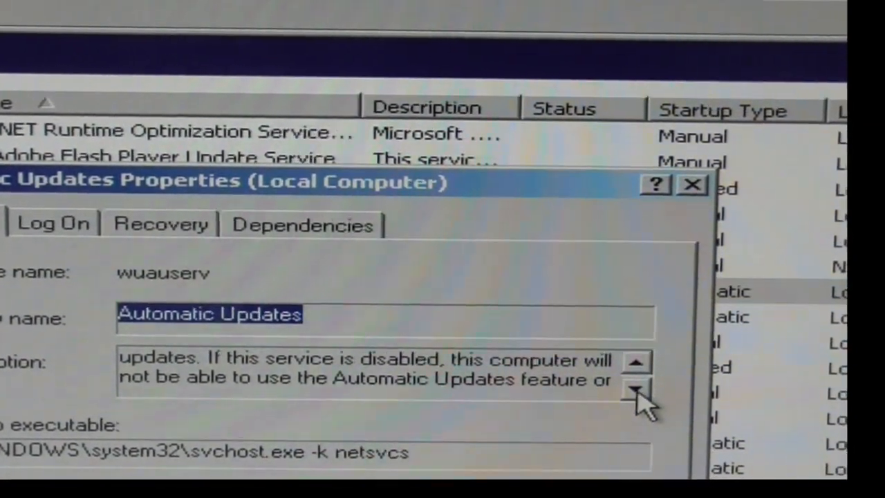
pyautogui.click(632, 387)
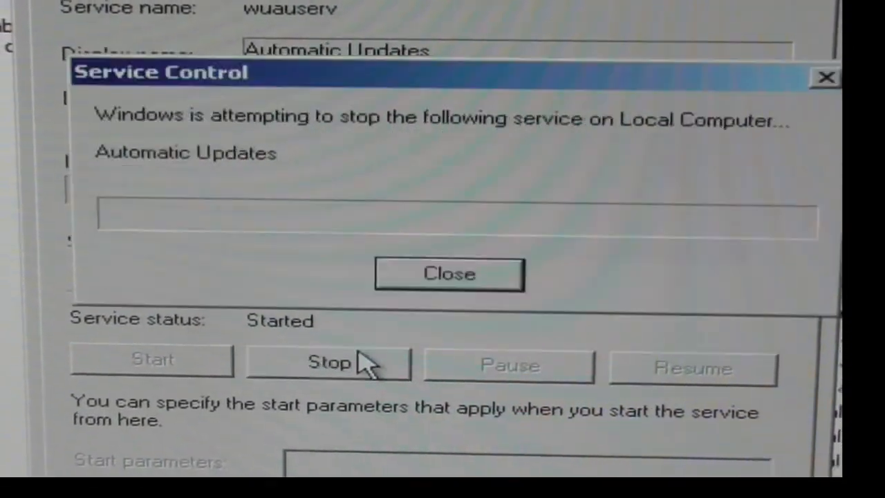
pyautogui.click(449, 273)
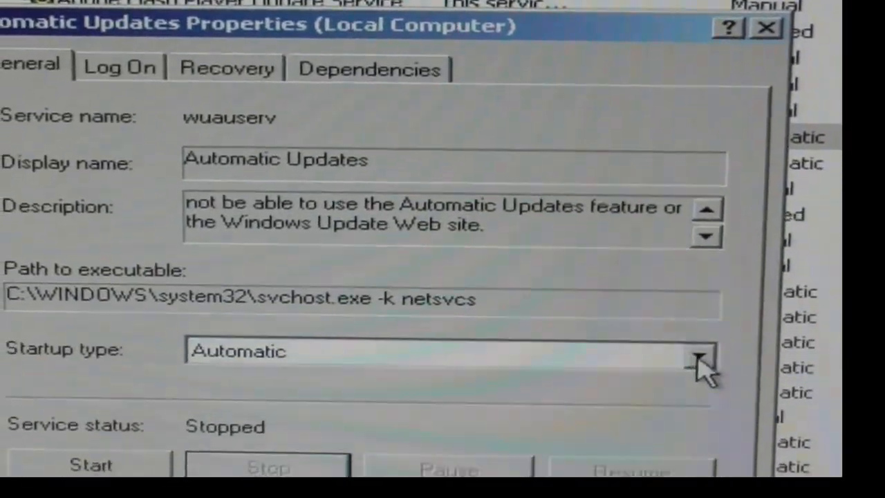
# Show the Startup type choices Automatic, Manual and Disabled for Automatic Updates
pyautogui.click(698, 362)
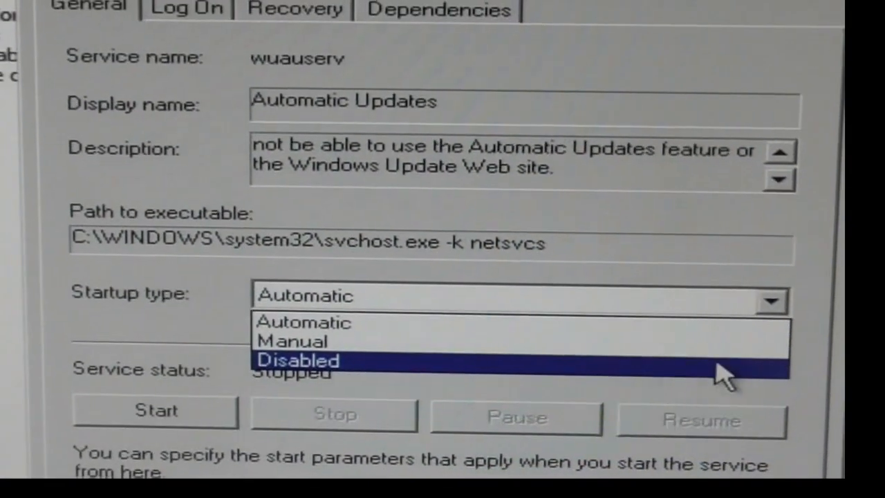
pyautogui.moveTo(712, 352)
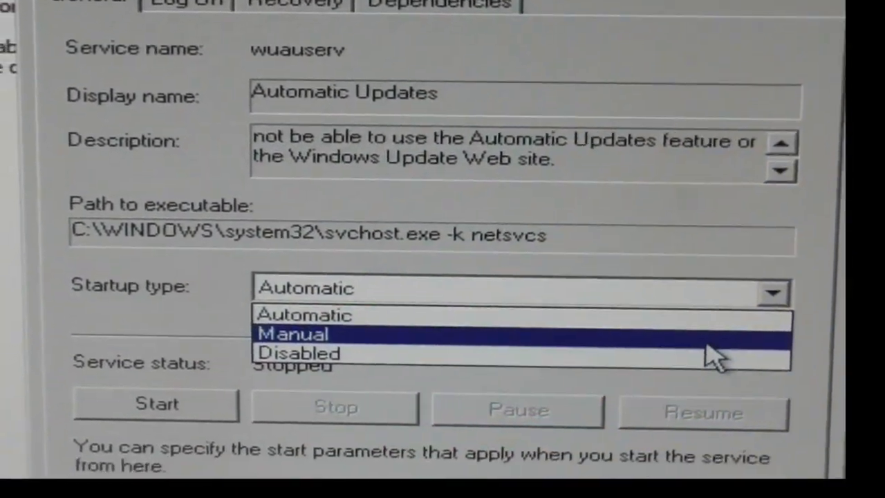